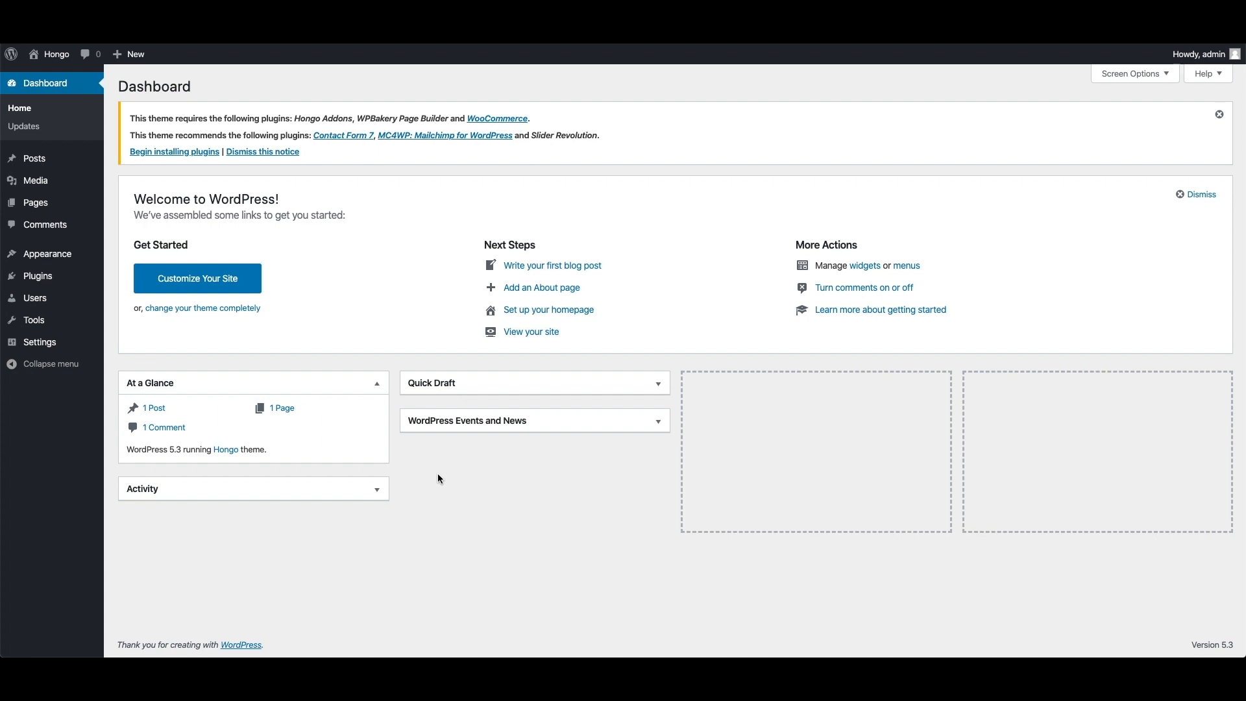
pyautogui.moveTo(379, 324)
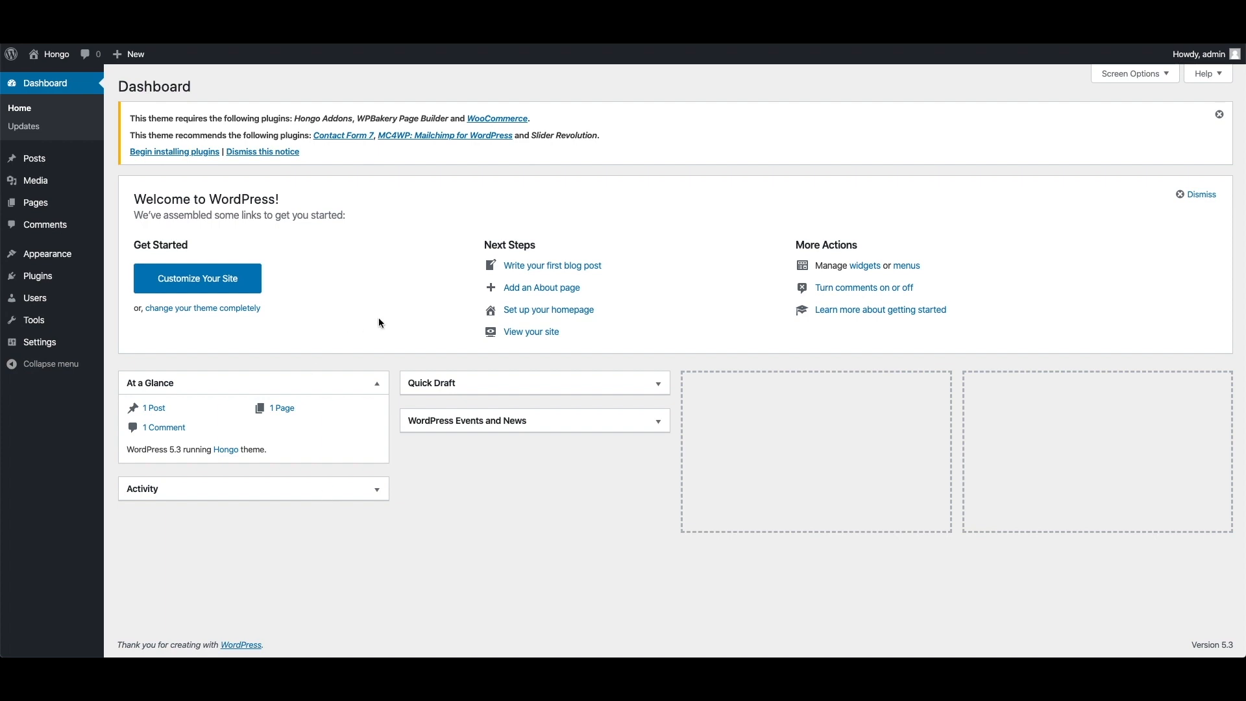
pyautogui.moveTo(48, 253)
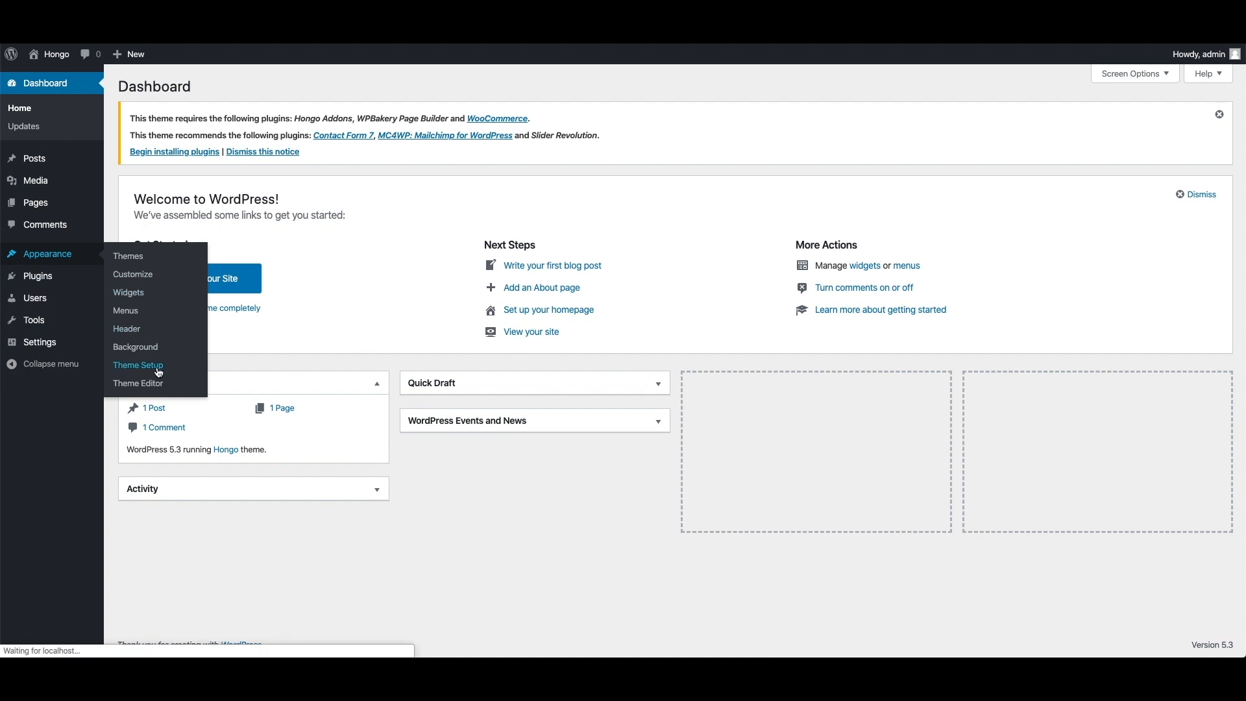
# Show the Install Plugins table under Appearance > Theme Setup, listing six uninstalled Hongo plugins.
pyautogui.click(138, 367)
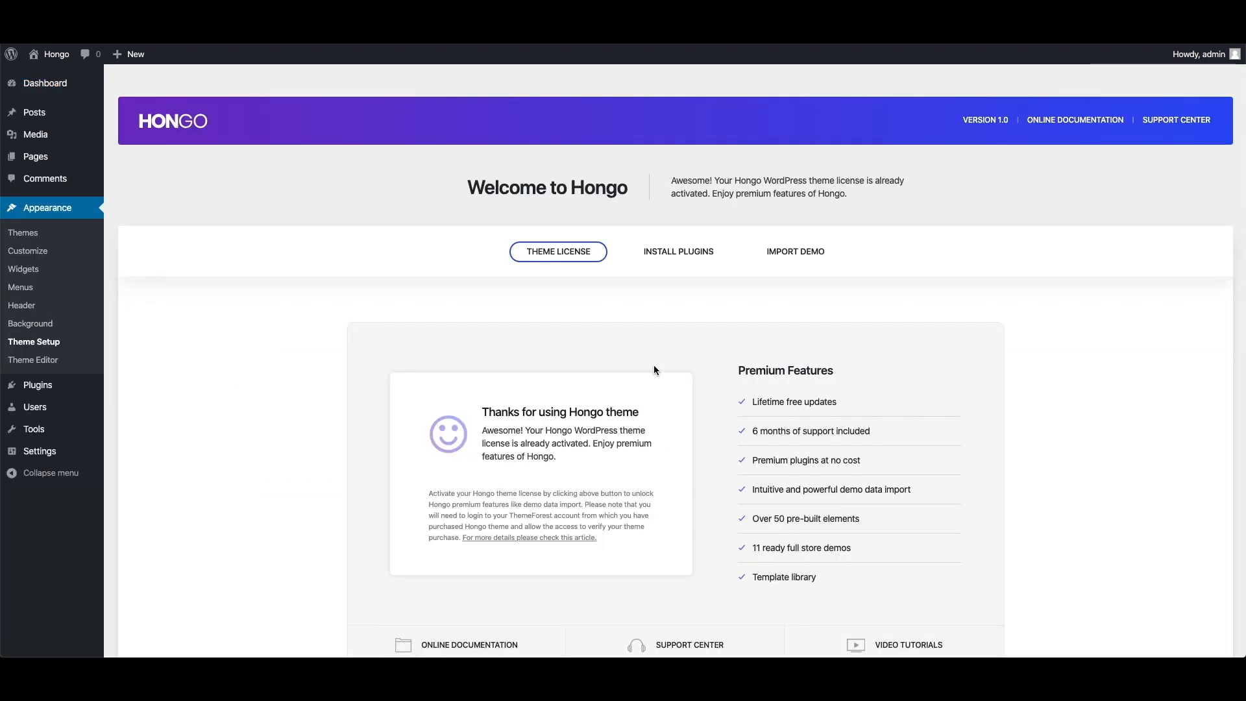
pyautogui.click(678, 250)
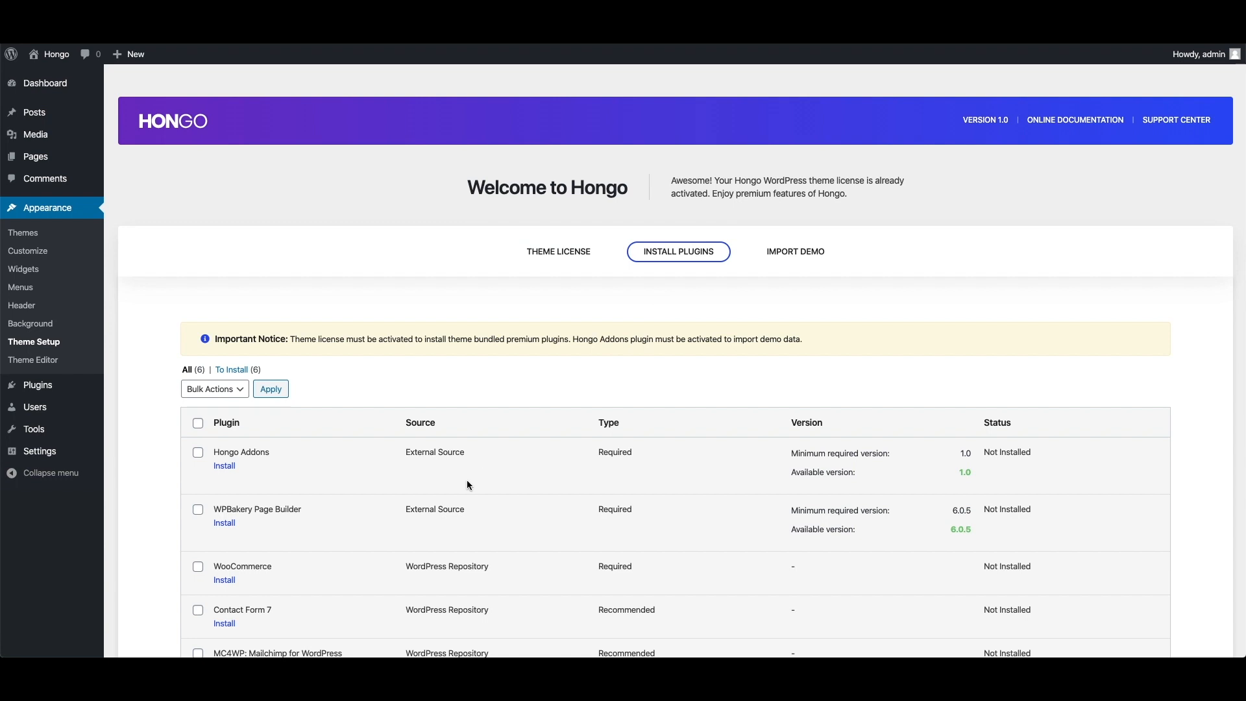
pyautogui.scroll(-3)
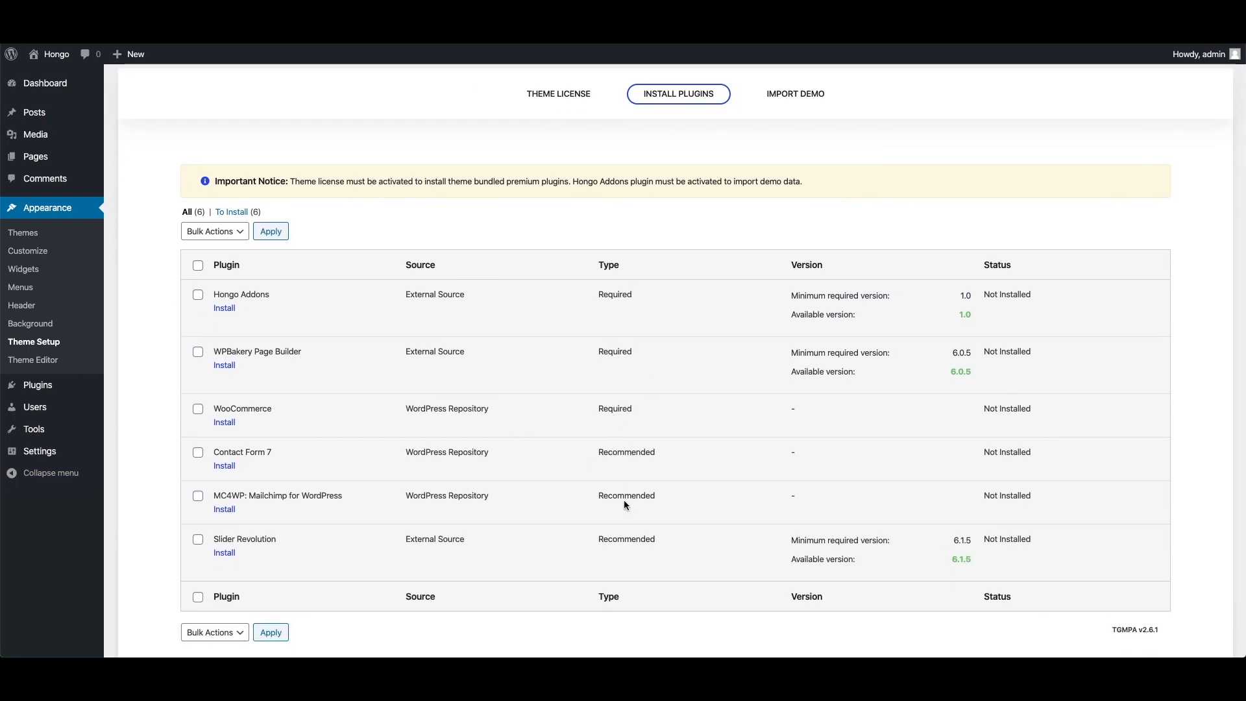
pyautogui.moveTo(643, 527)
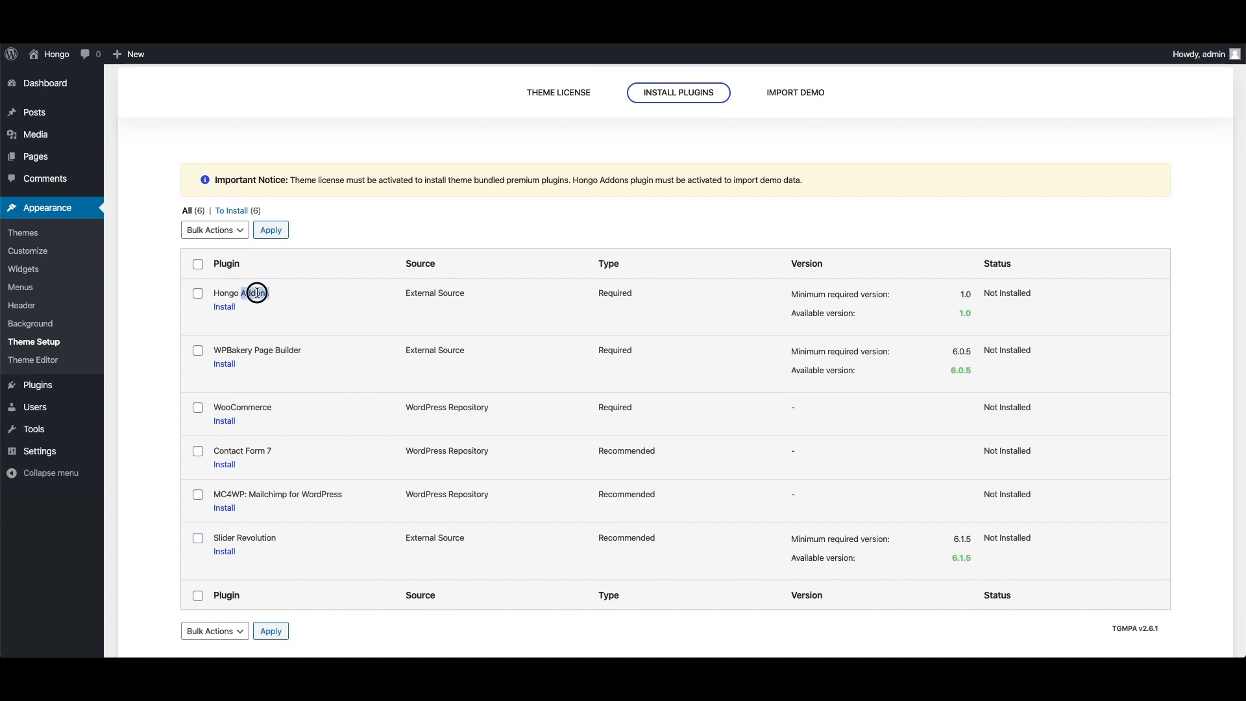
pyautogui.doubleClick(242, 293)
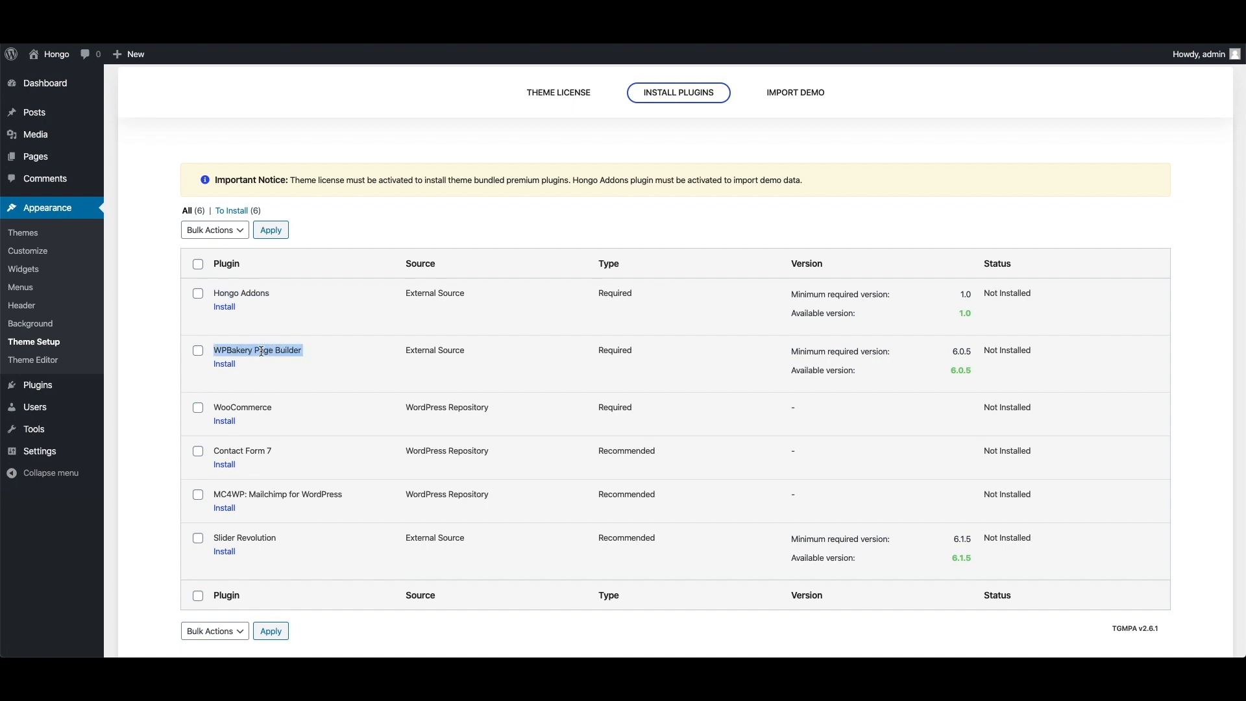
pyautogui.moveTo(289, 360)
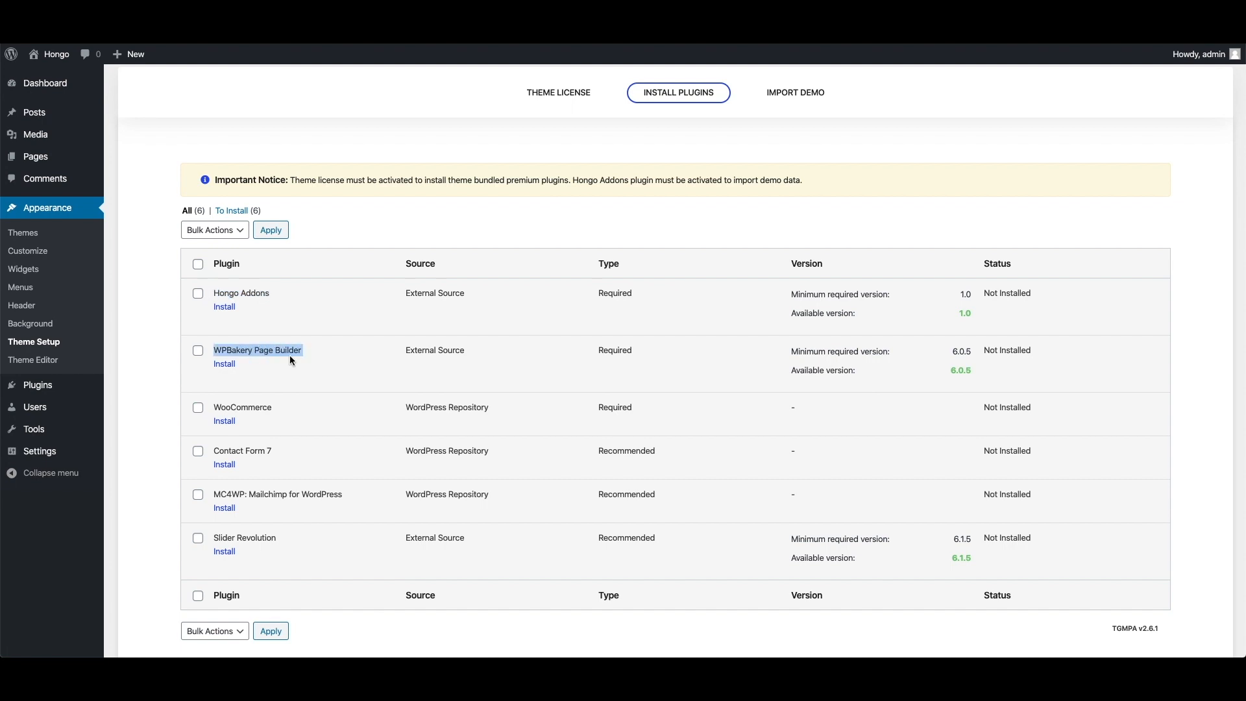
pyautogui.moveTo(283, 397)
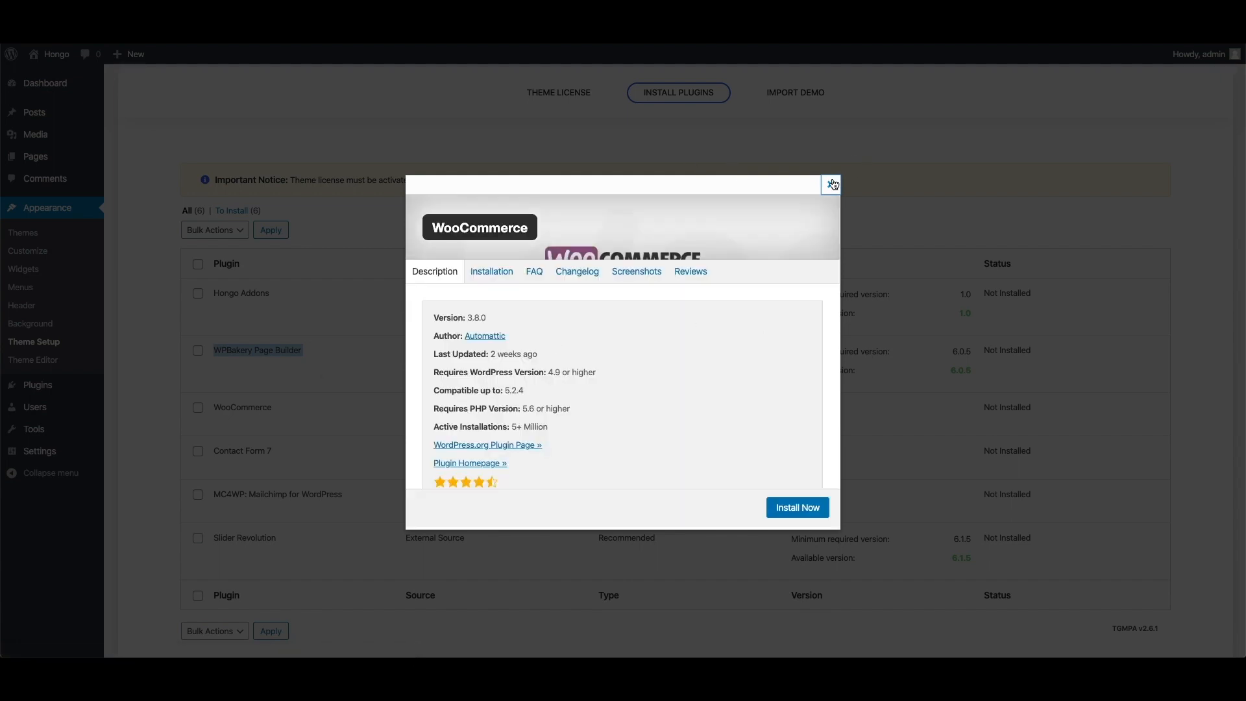
pyautogui.click(831, 184)
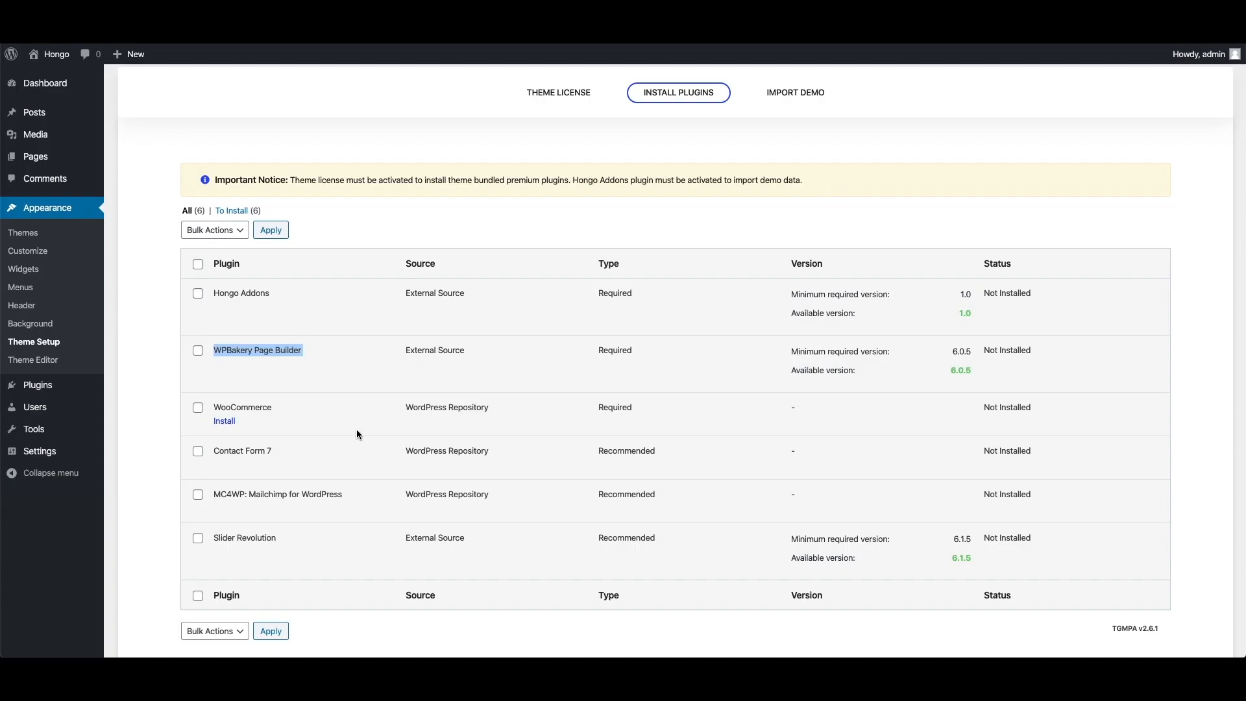
pyautogui.scroll(-3)
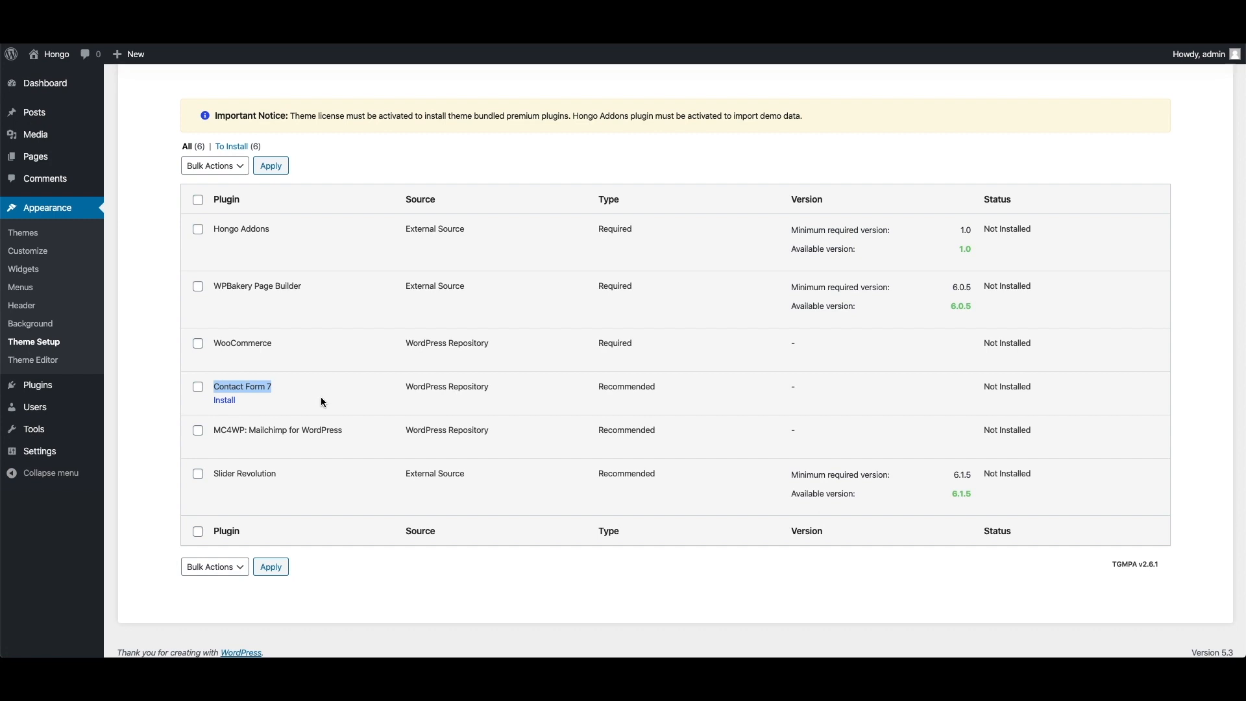
pyautogui.moveTo(356, 434)
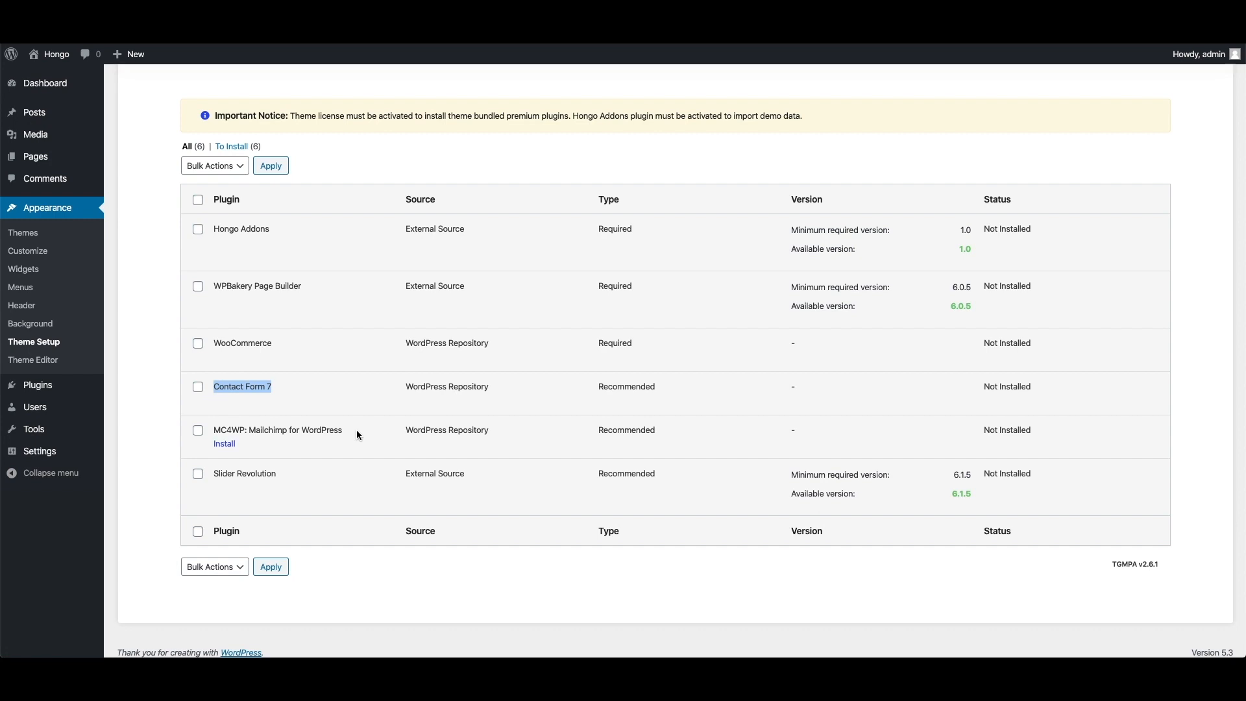
pyautogui.moveTo(360, 433)
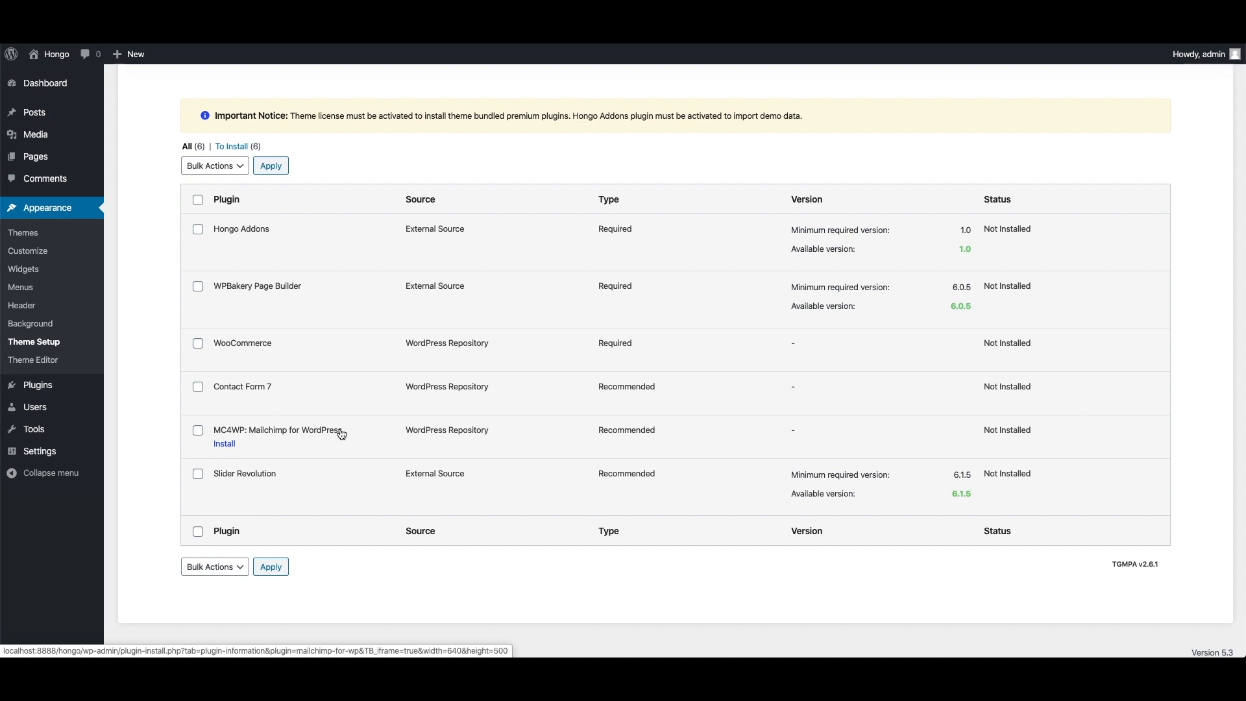
pyautogui.moveTo(322, 445)
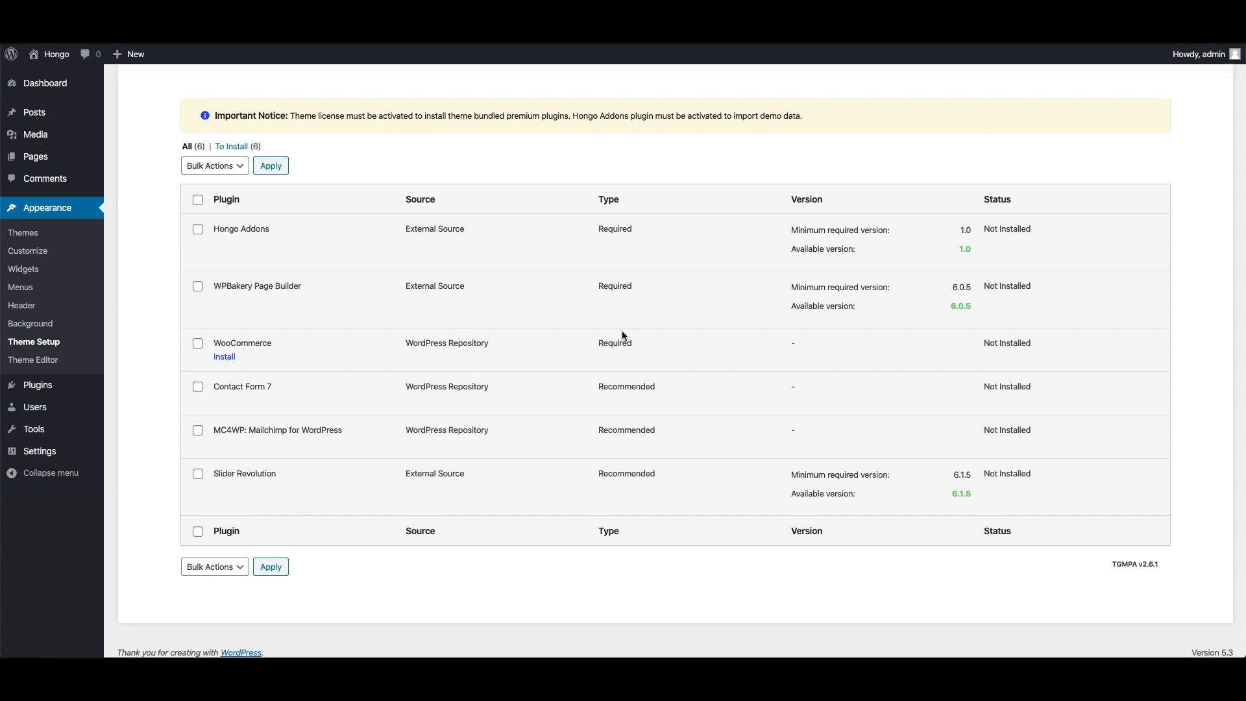
pyautogui.moveTo(643, 341)
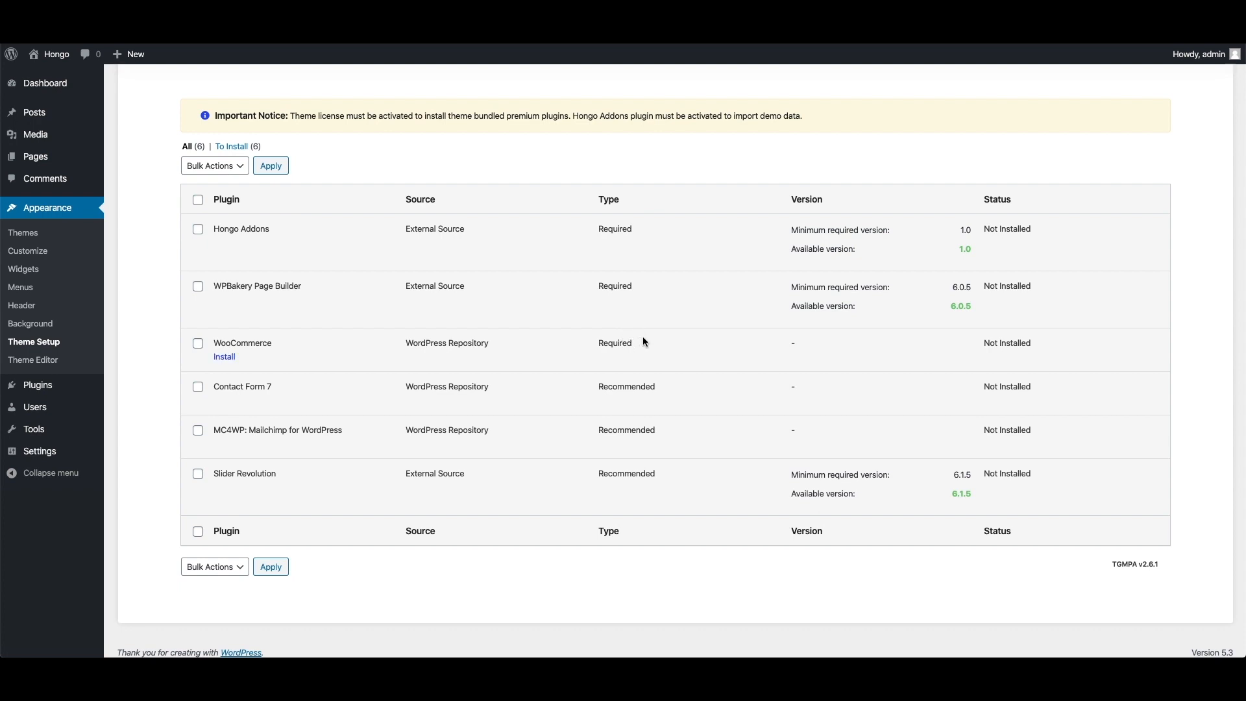
pyautogui.moveTo(634, 450)
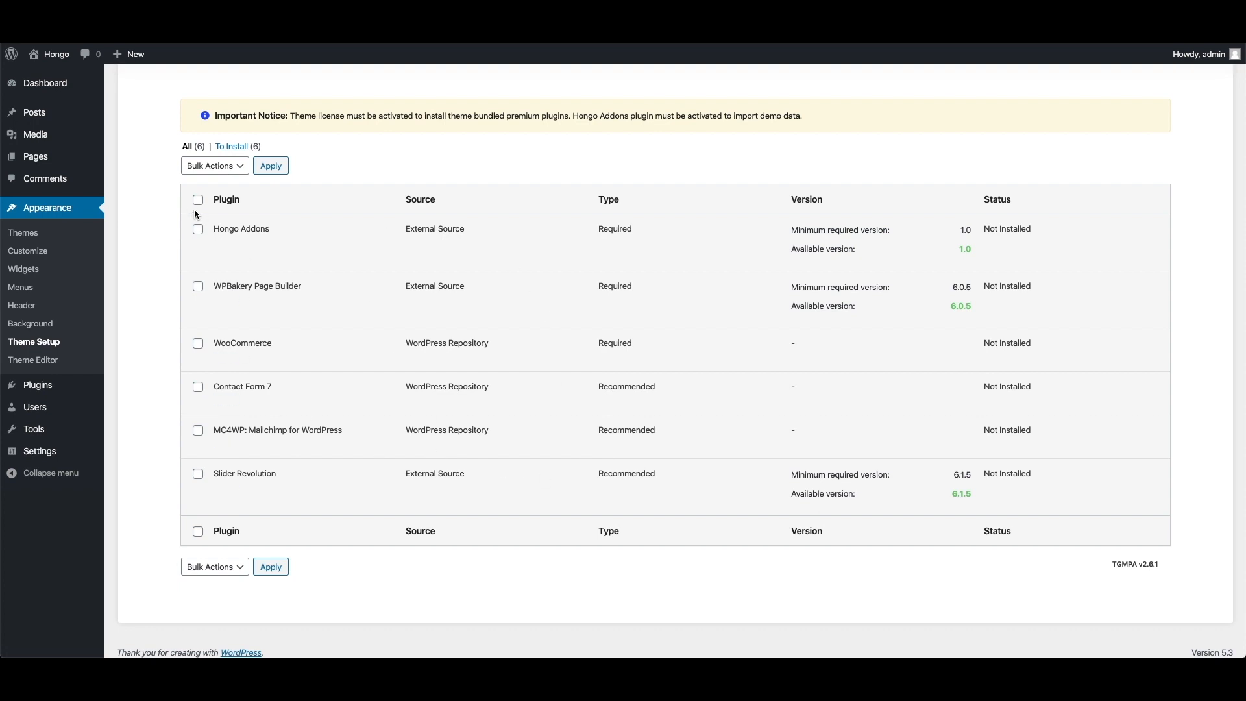
# Select all six Hongo plugins and bulk-install them via Bulk Actions > Install.
pyautogui.click(198, 200)
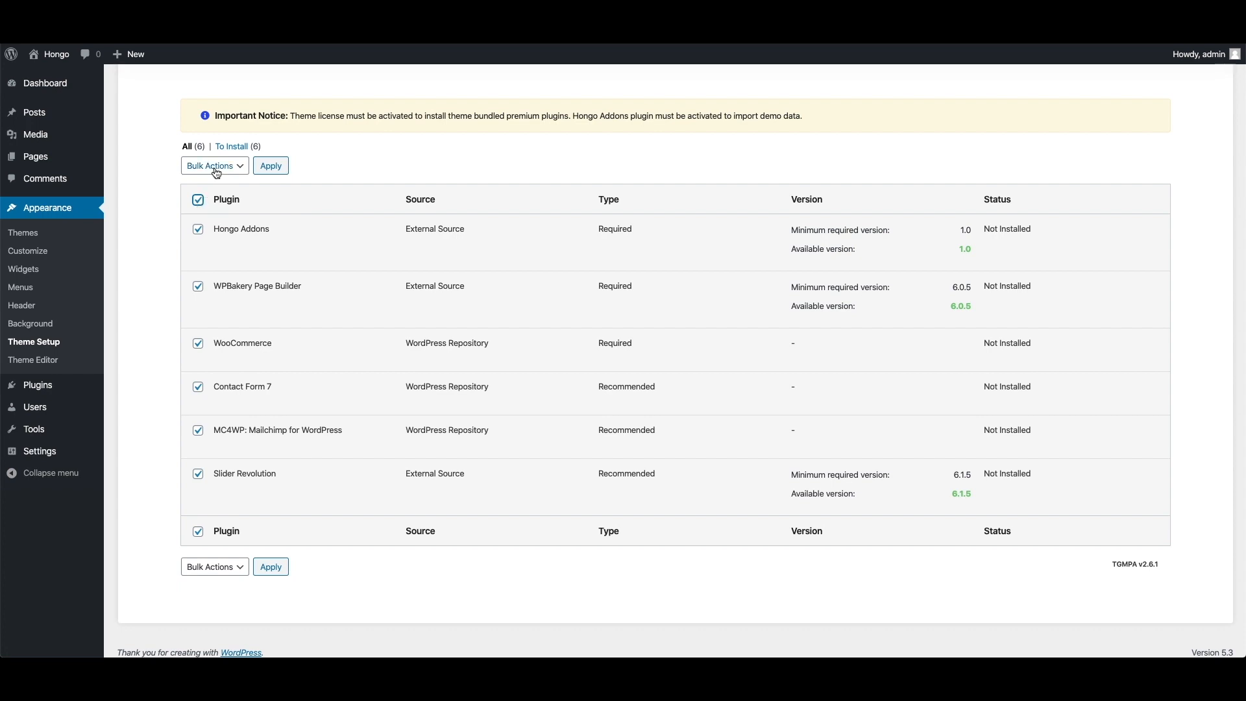
pyautogui.click(213, 164)
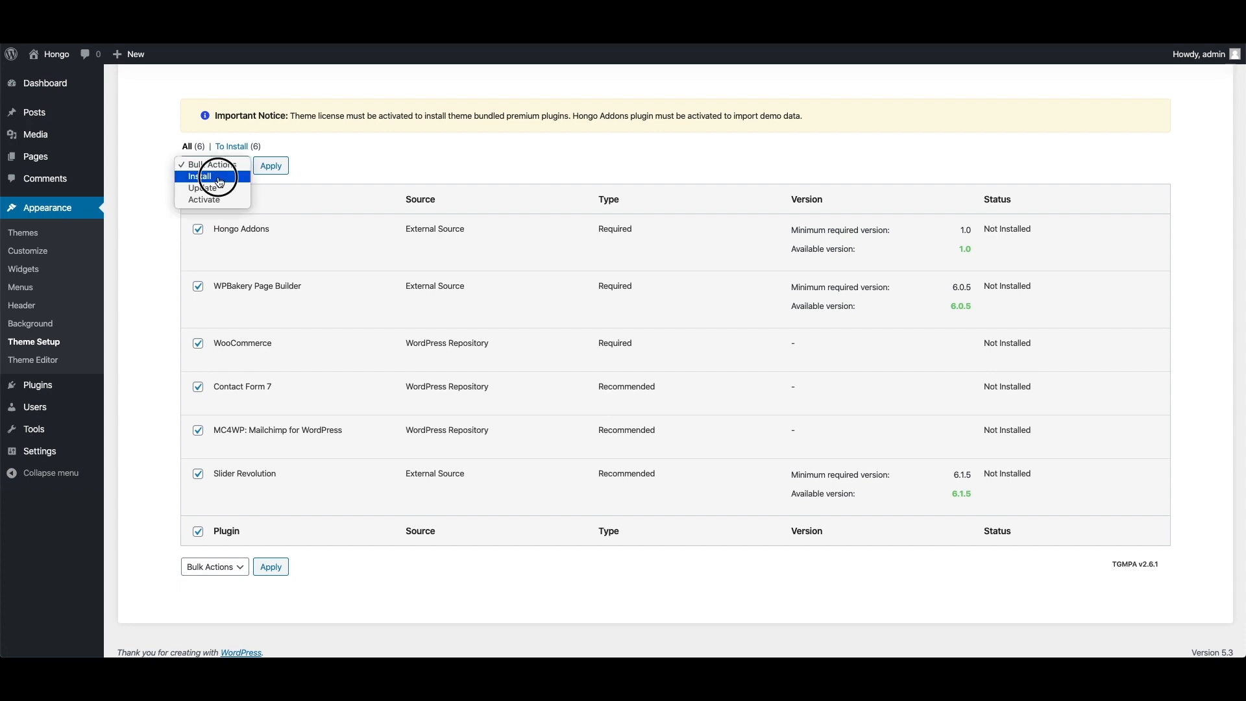
pyautogui.click(270, 165)
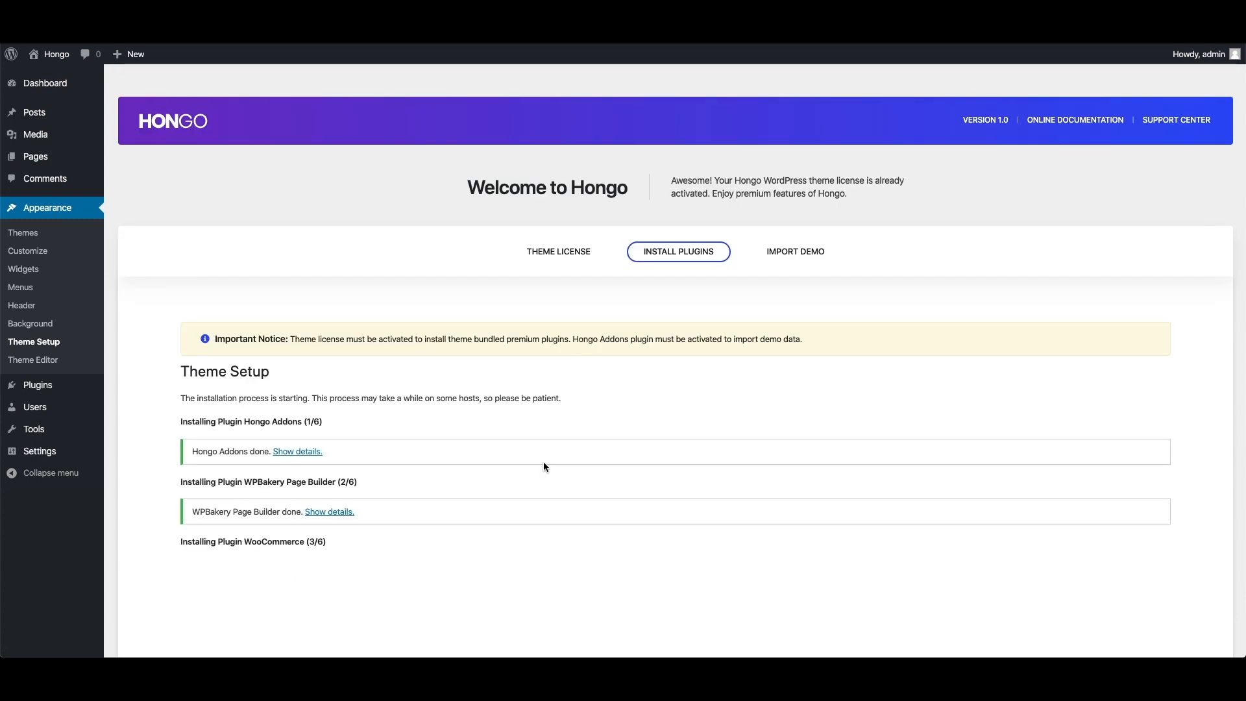
# After all six installs finish through Slider Revolution, return to the Required Plugins Installer.
pyautogui.scroll(-3)
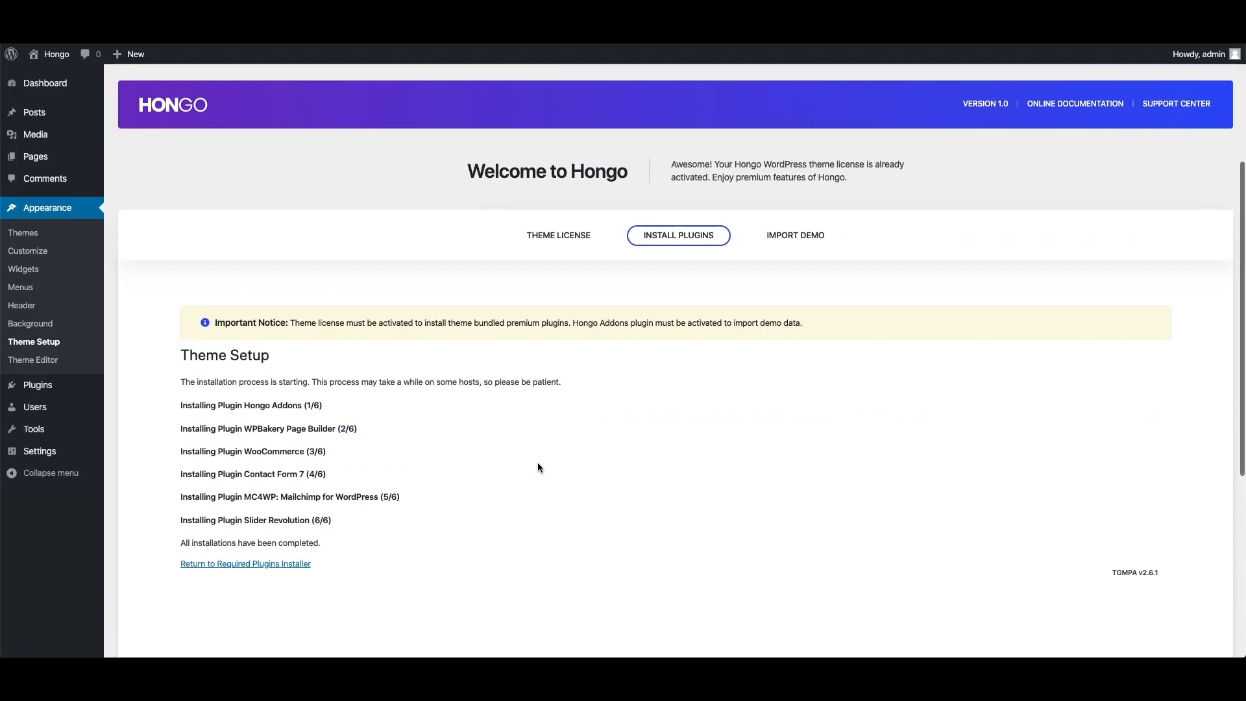
pyautogui.scroll(-3)
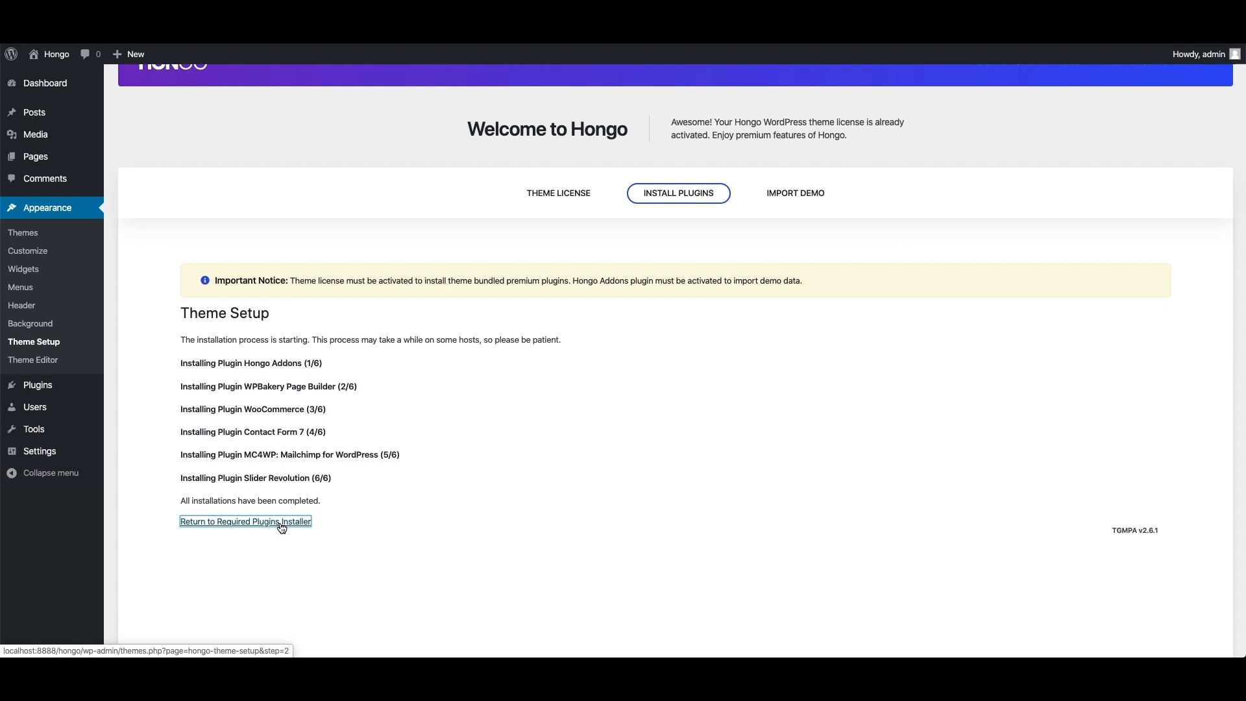
pyautogui.click(245, 521)
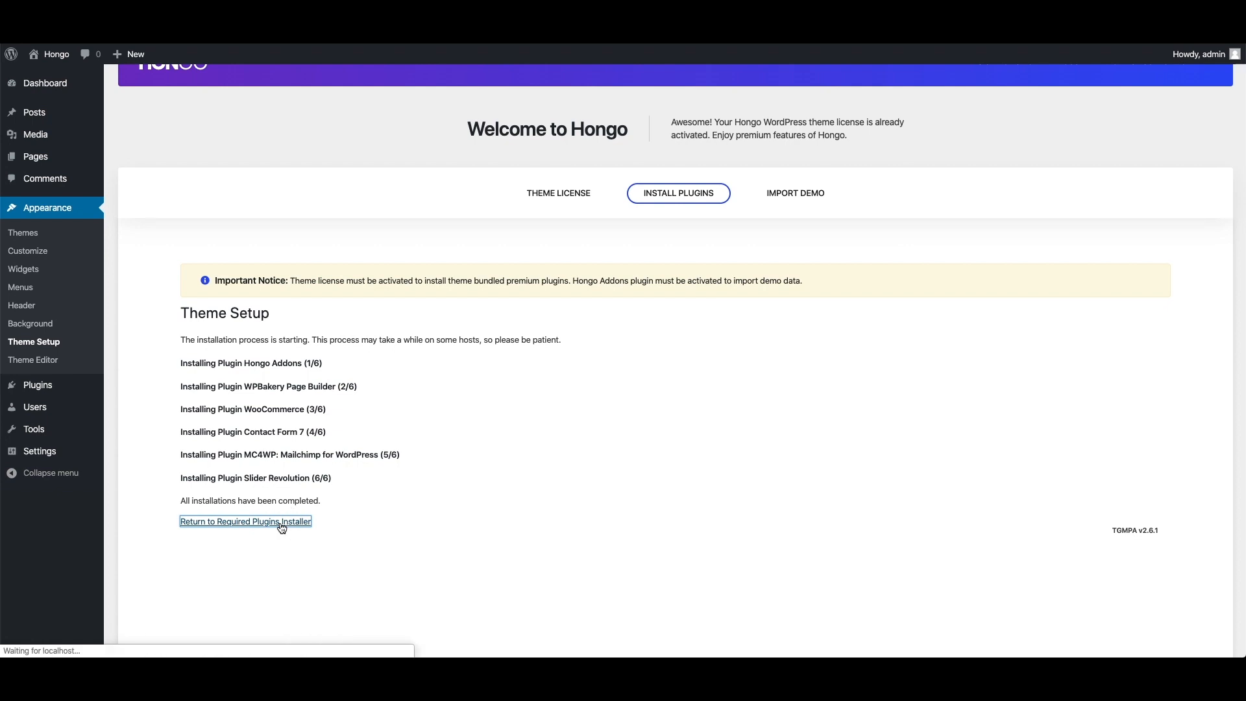
# Select all six installed Hongo plugins and bulk-activate them via Bulk Actions > Activate.
pyautogui.click(245, 521)
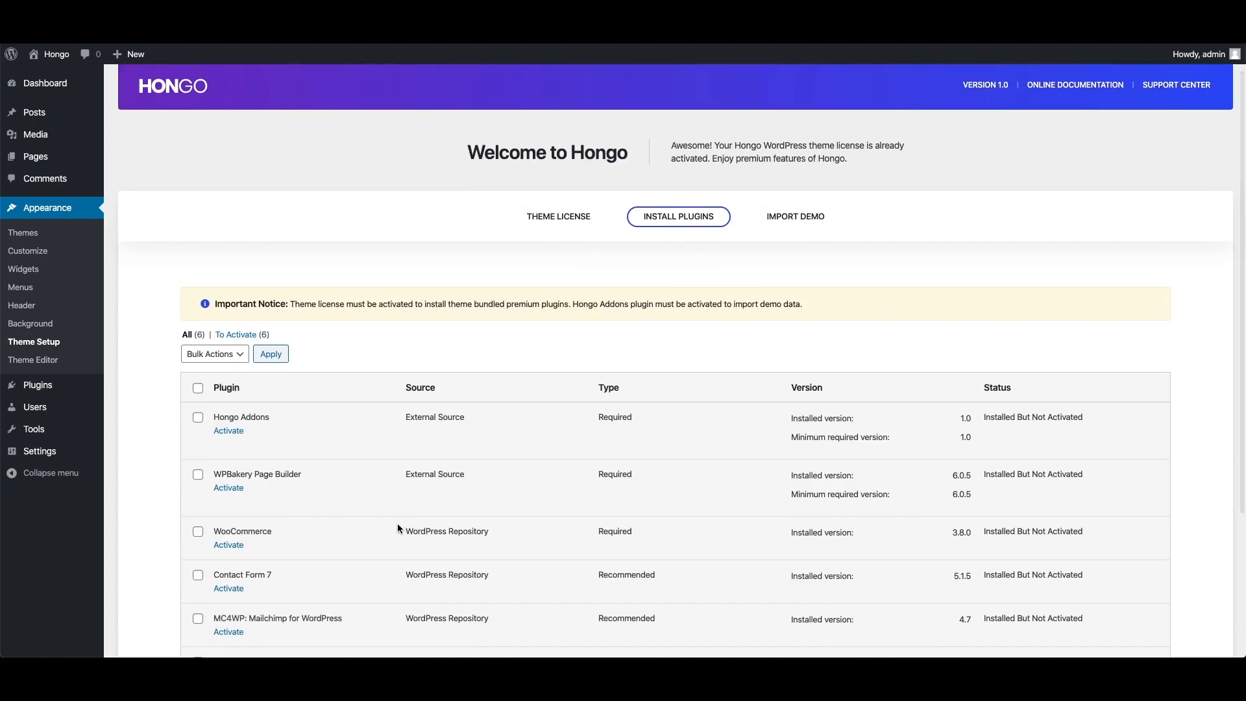
pyautogui.scroll(-3)
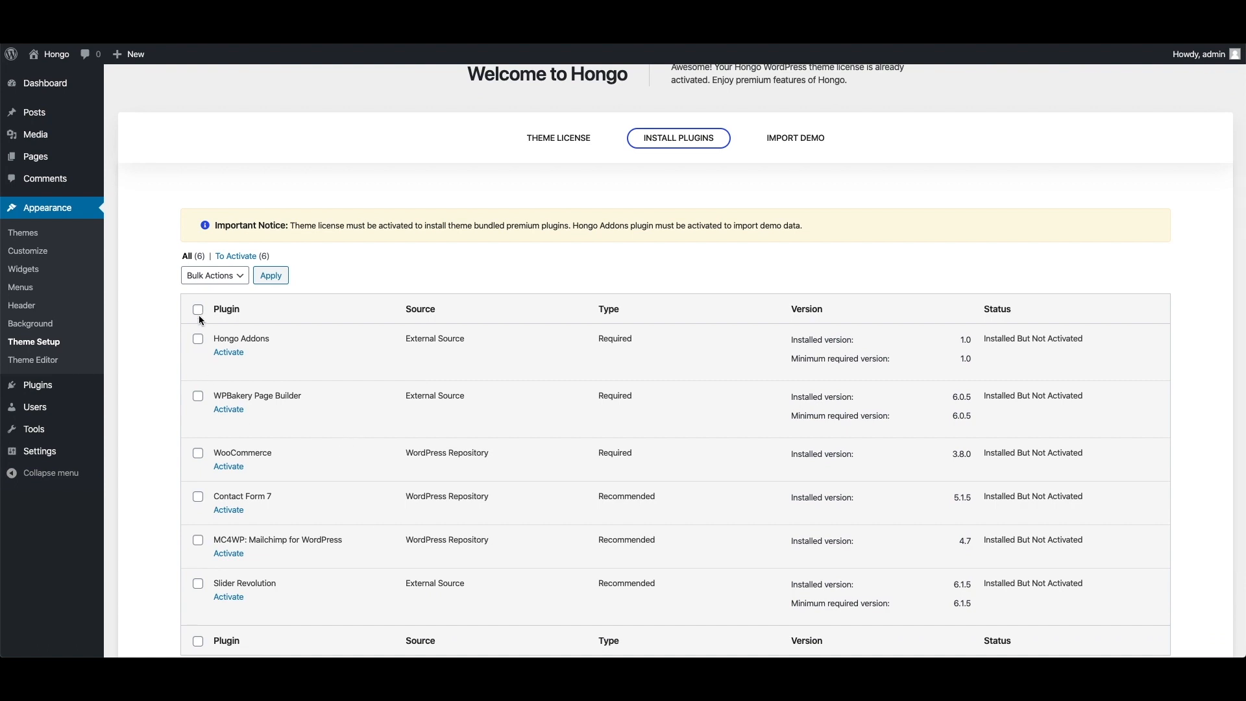
pyautogui.click(197, 309)
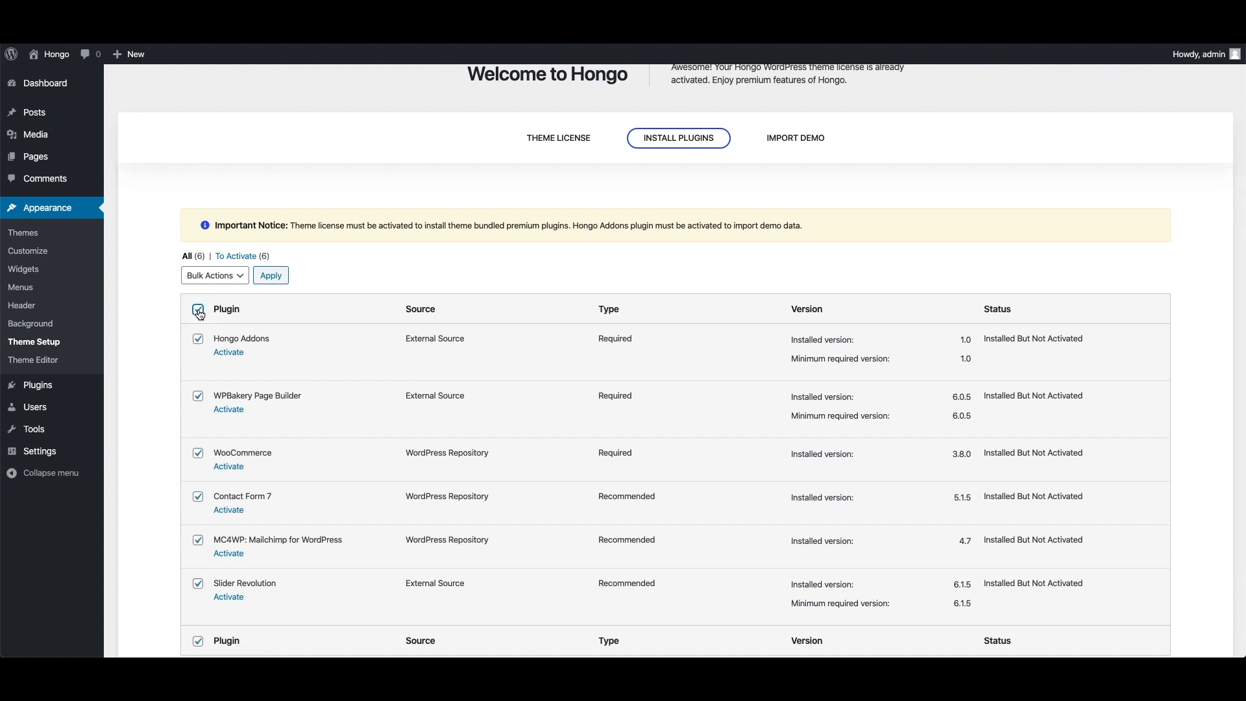
pyautogui.click(213, 275)
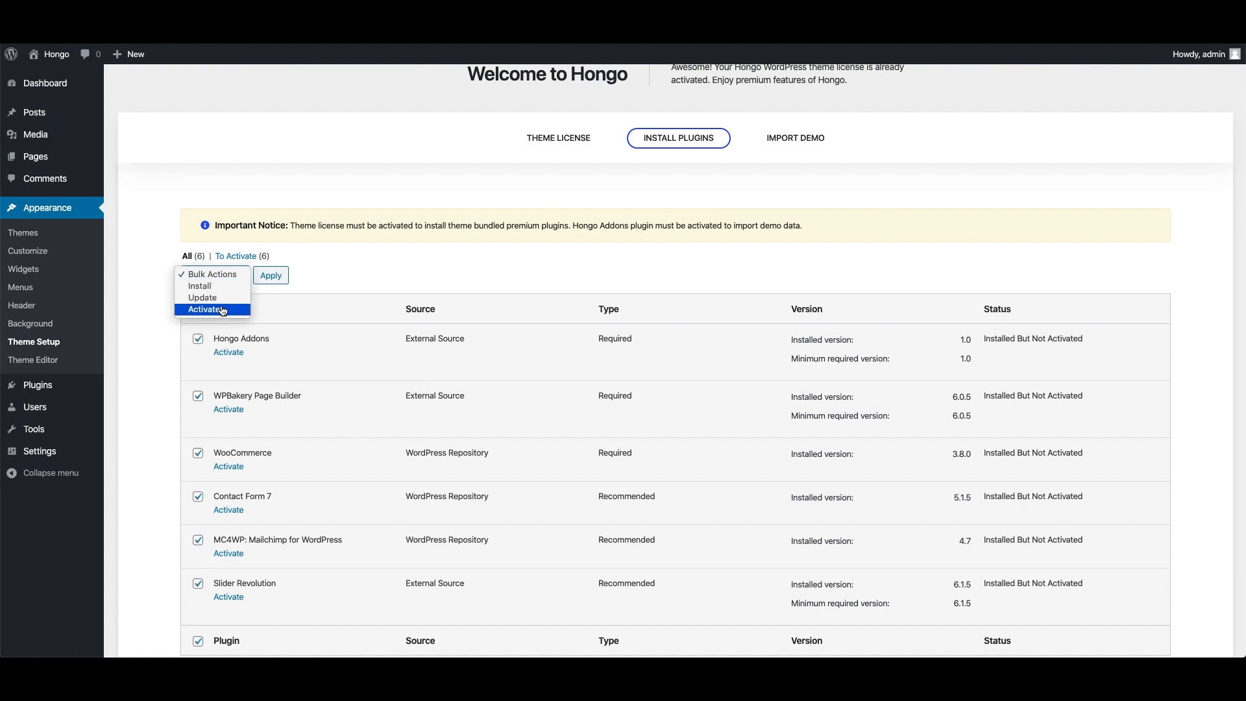
pyautogui.click(204, 309)
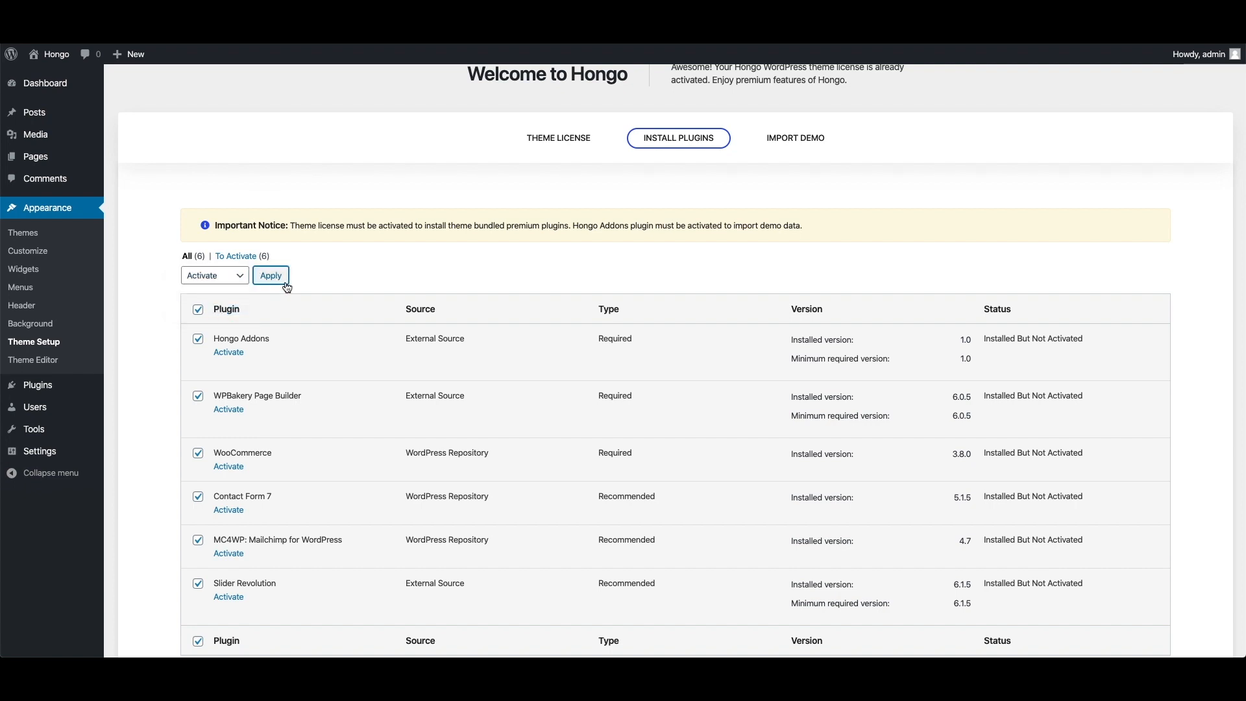
pyautogui.click(270, 275)
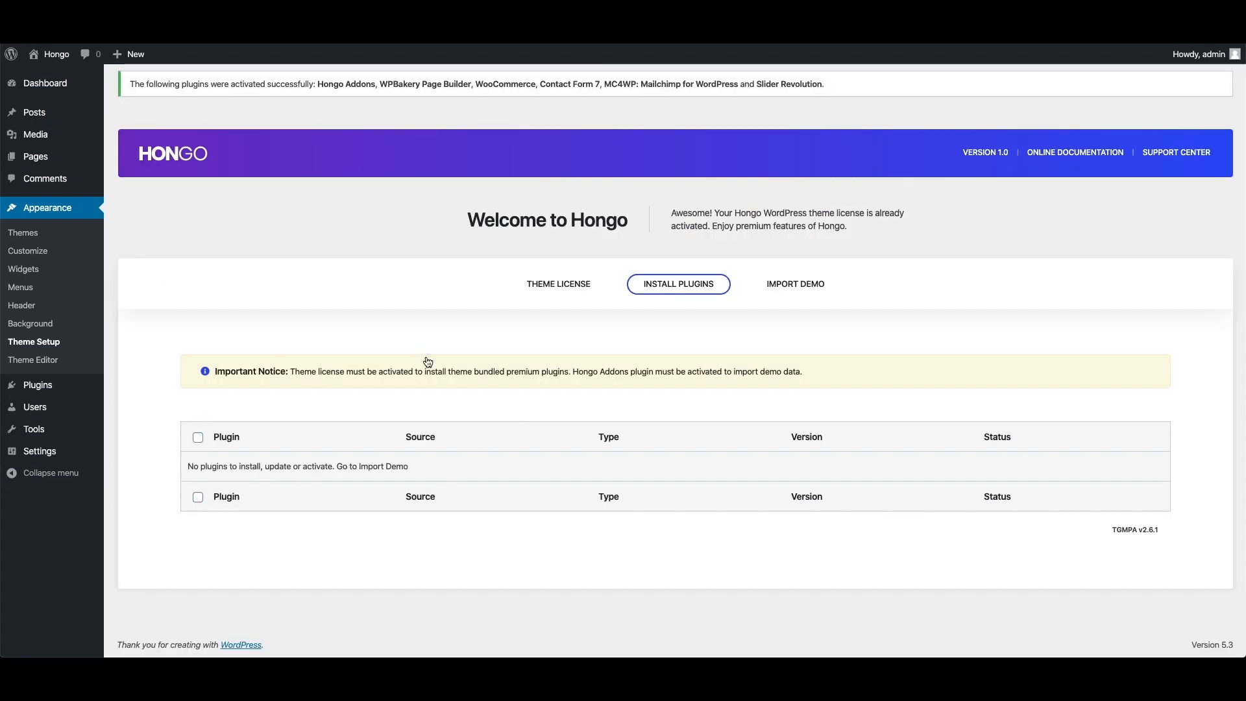
pyautogui.moveTo(401, 364)
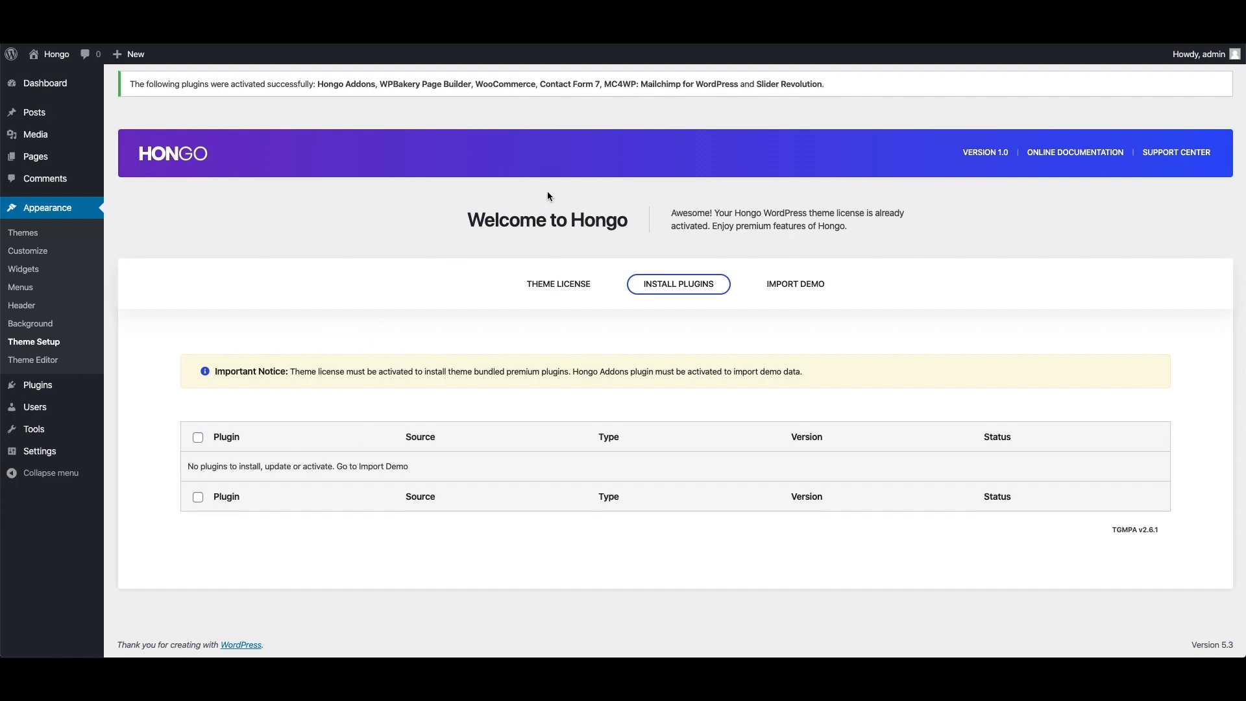
pyautogui.moveTo(614, 97)
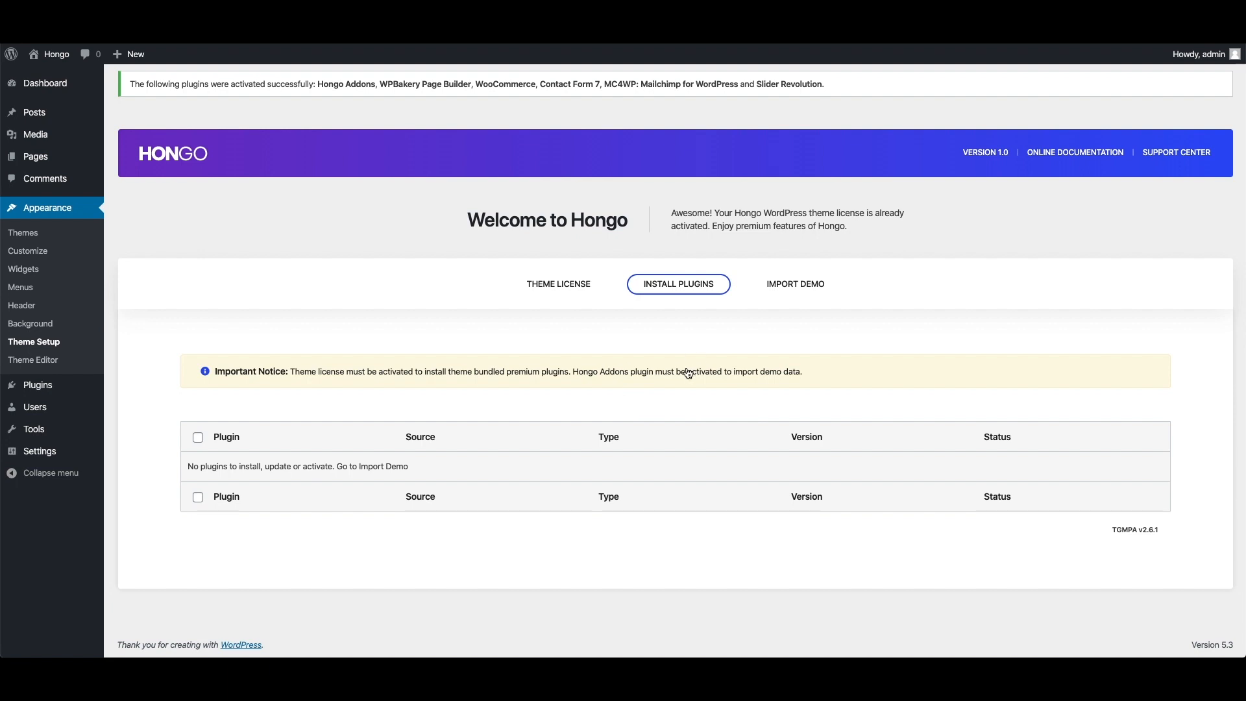
pyautogui.moveTo(550, 424)
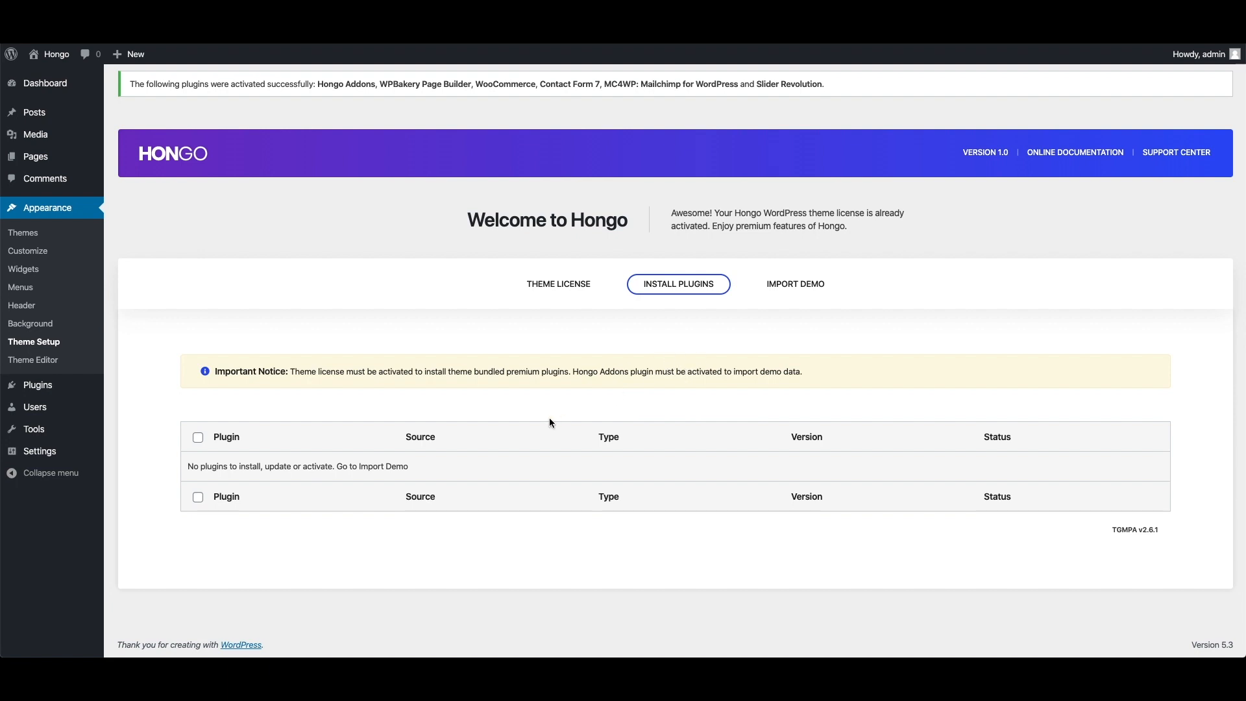
pyautogui.moveTo(922, 117)
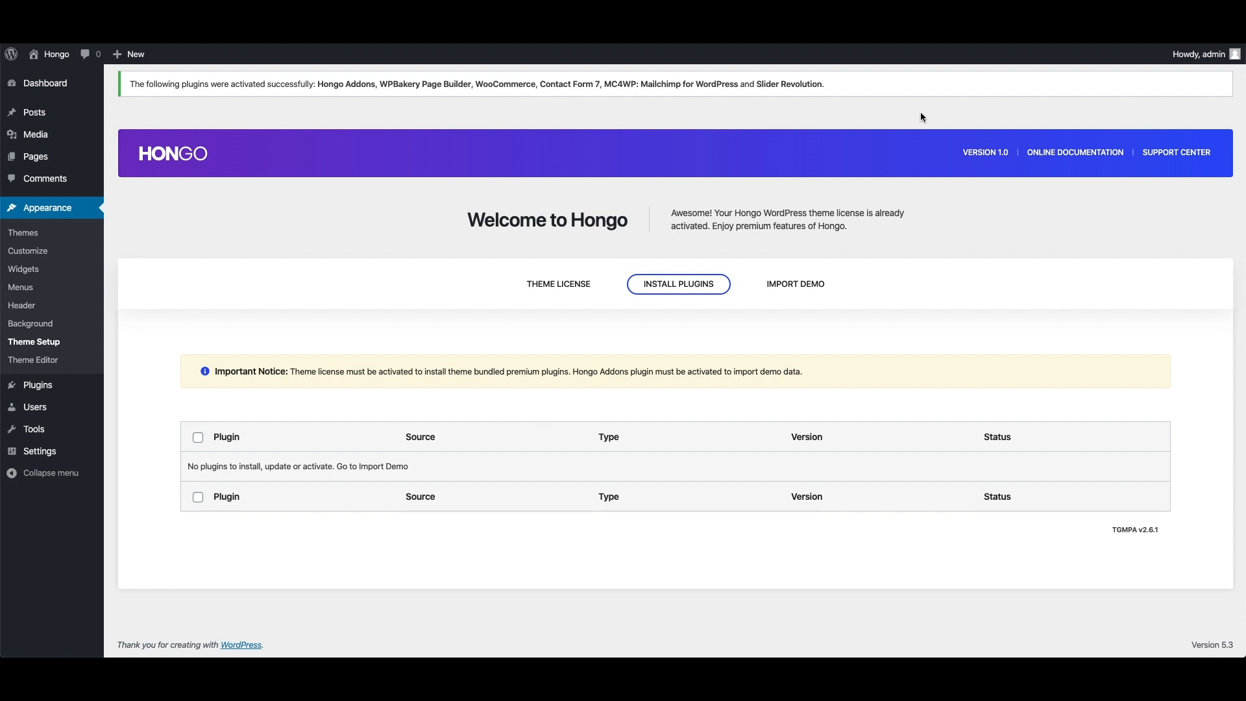